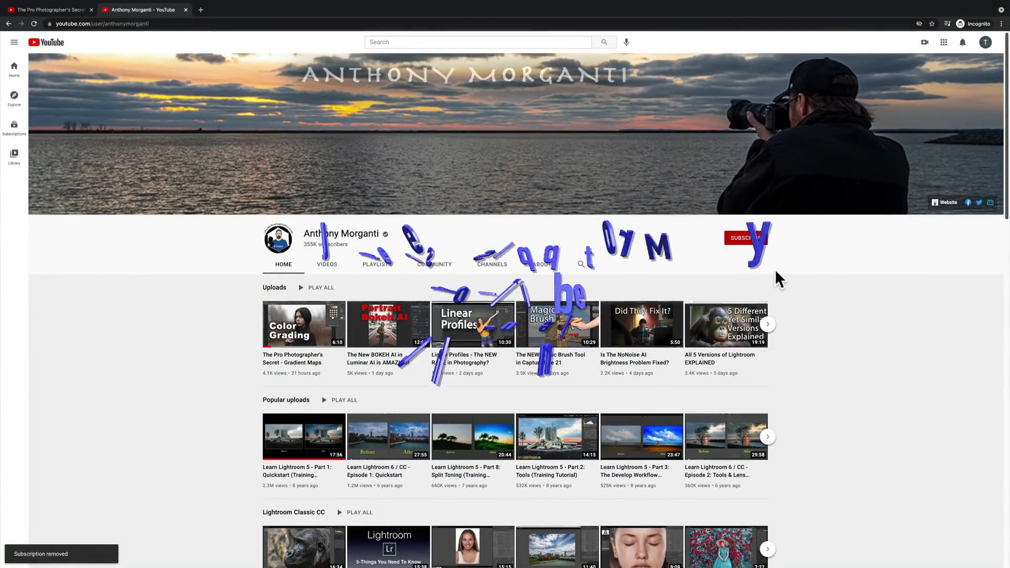
Step: Subscribe to the channel and like the Gradient Maps video
click(745, 238)
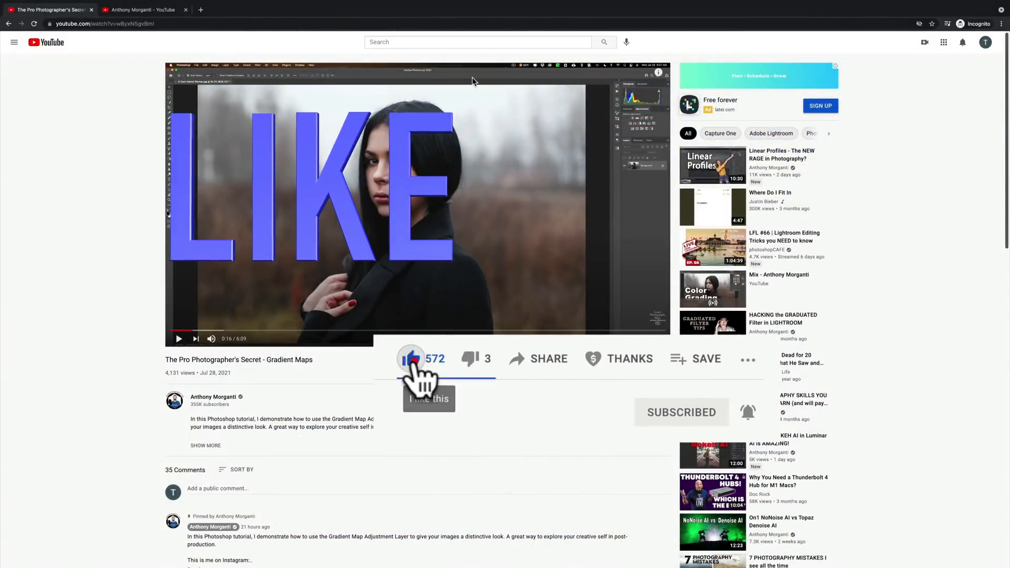
click(411, 358)
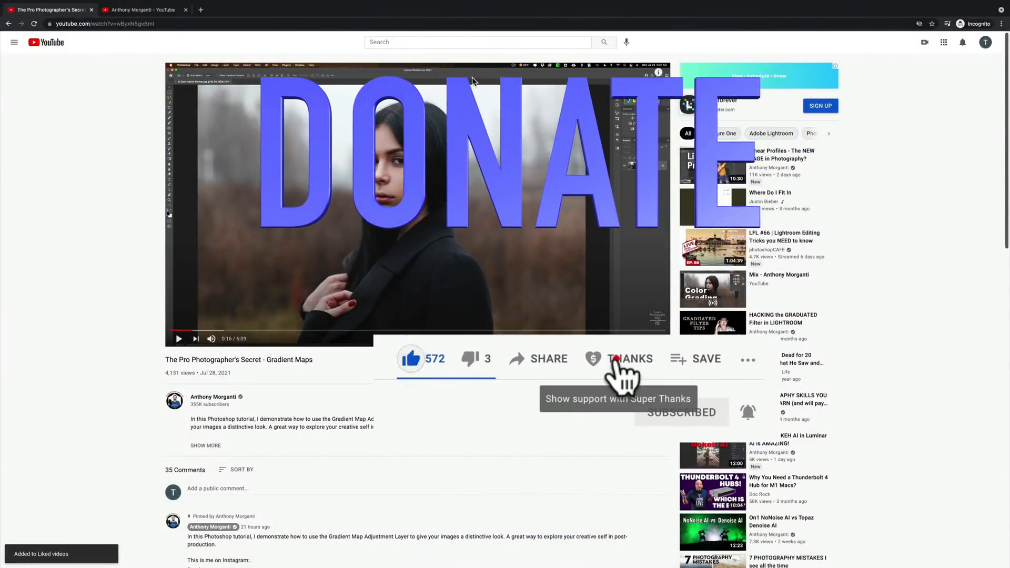
click(629, 358)
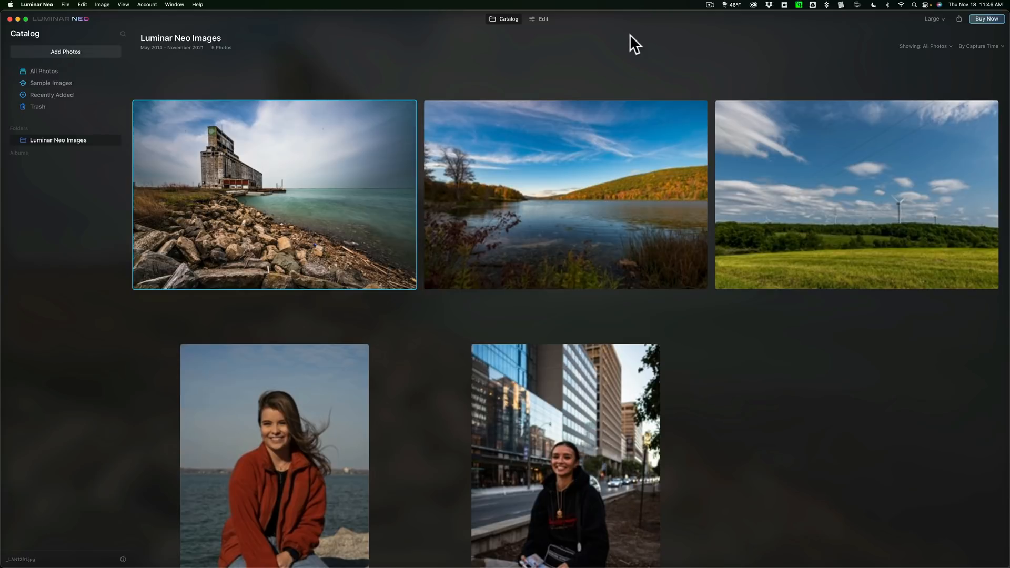
mouse_move(648, 44)
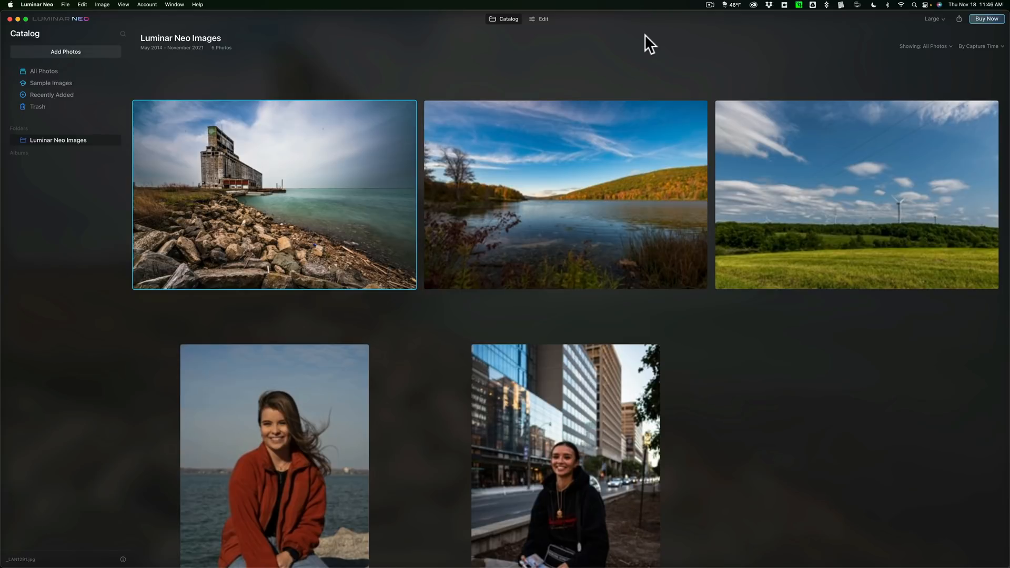
mouse_move(431, 55)
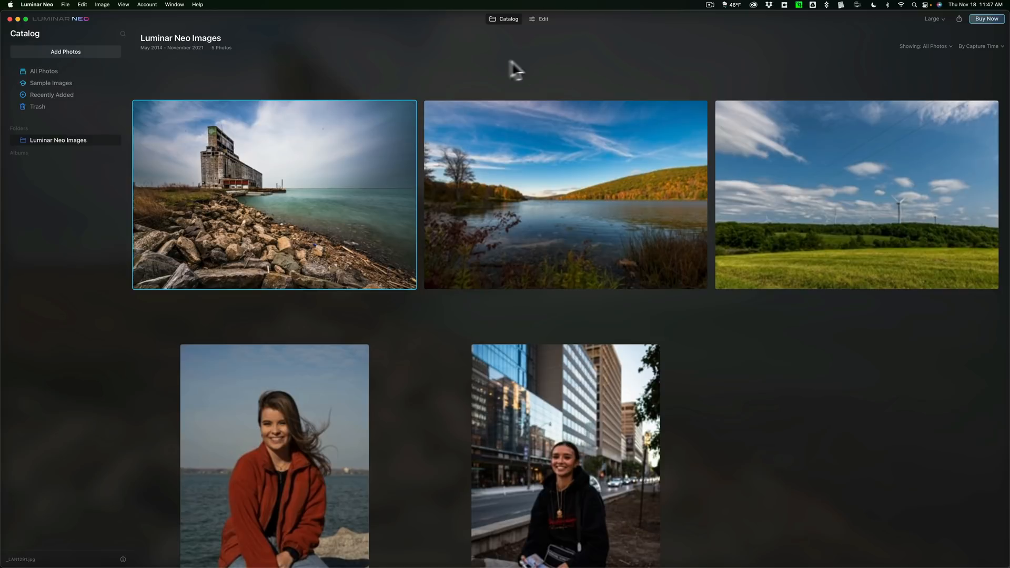
mouse_move(538, 70)
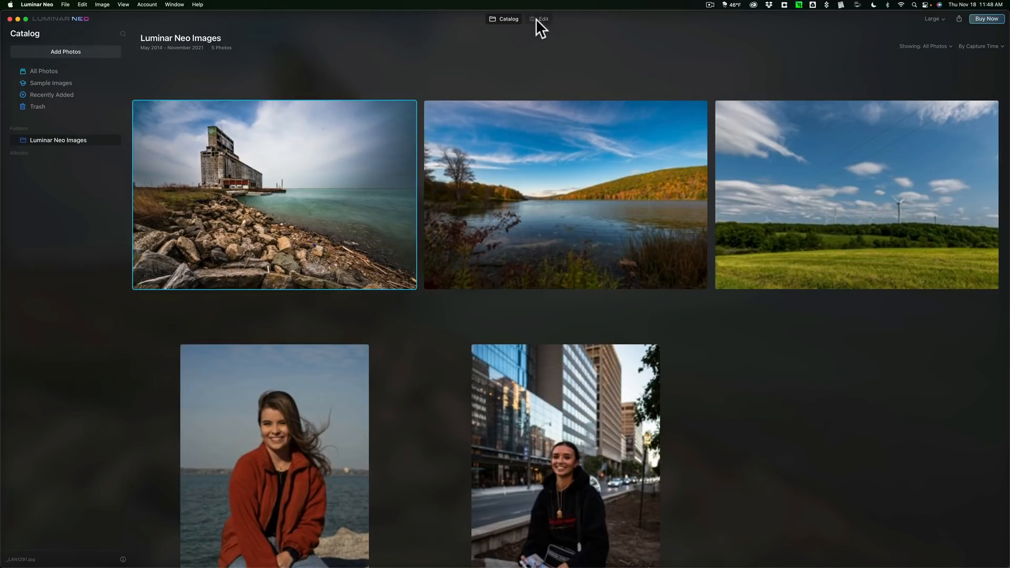
Step: Switch the selected grain elevator lakeshore photo into the Edit view
click(543, 19)
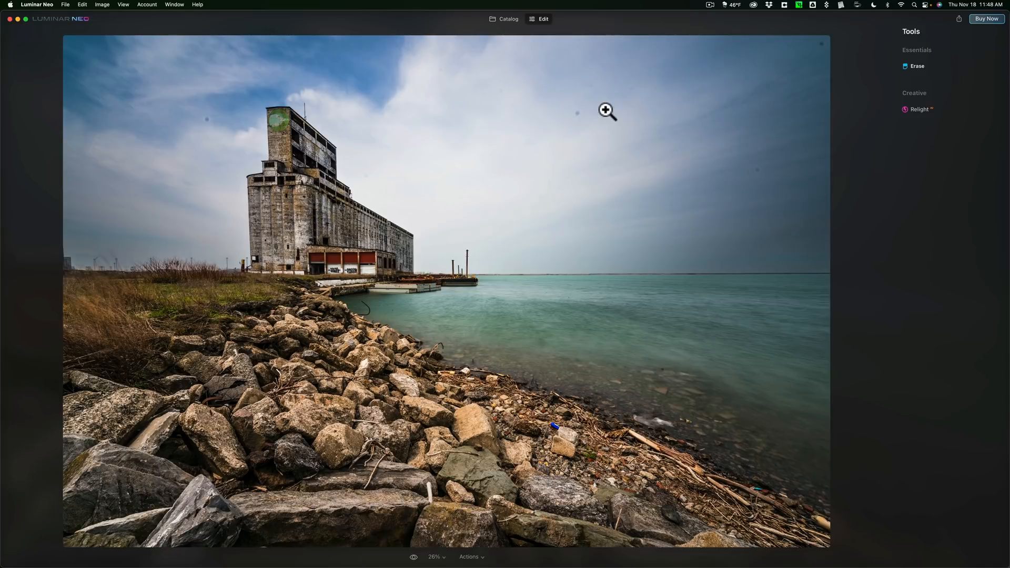
mouse_move(581, 116)
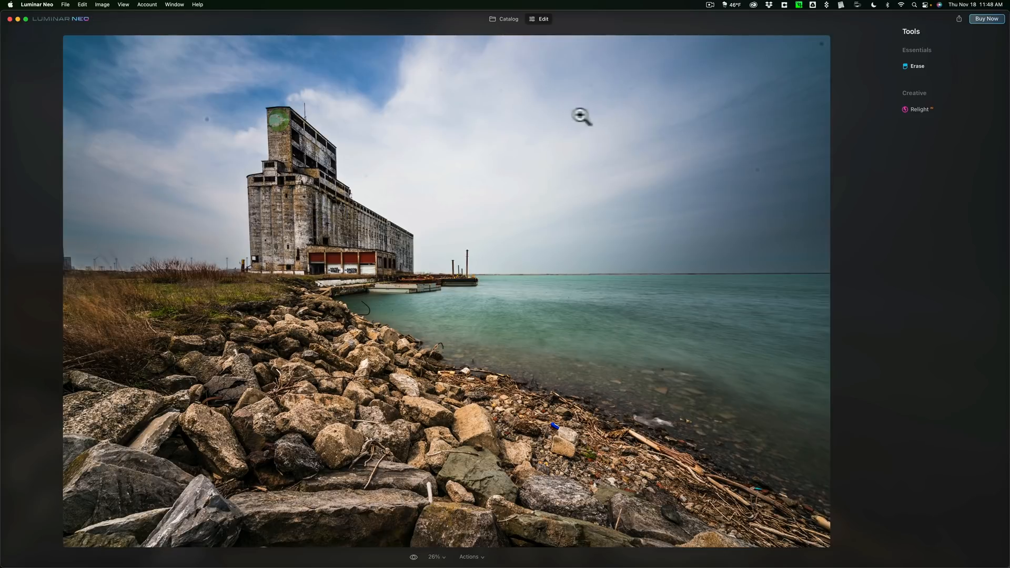
mouse_move(406, 162)
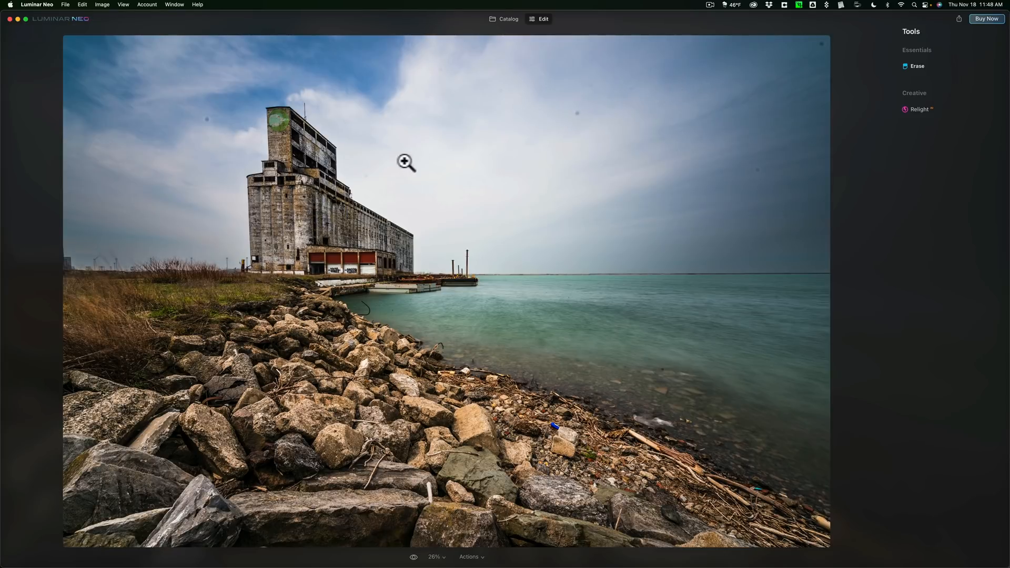
mouse_move(618, 115)
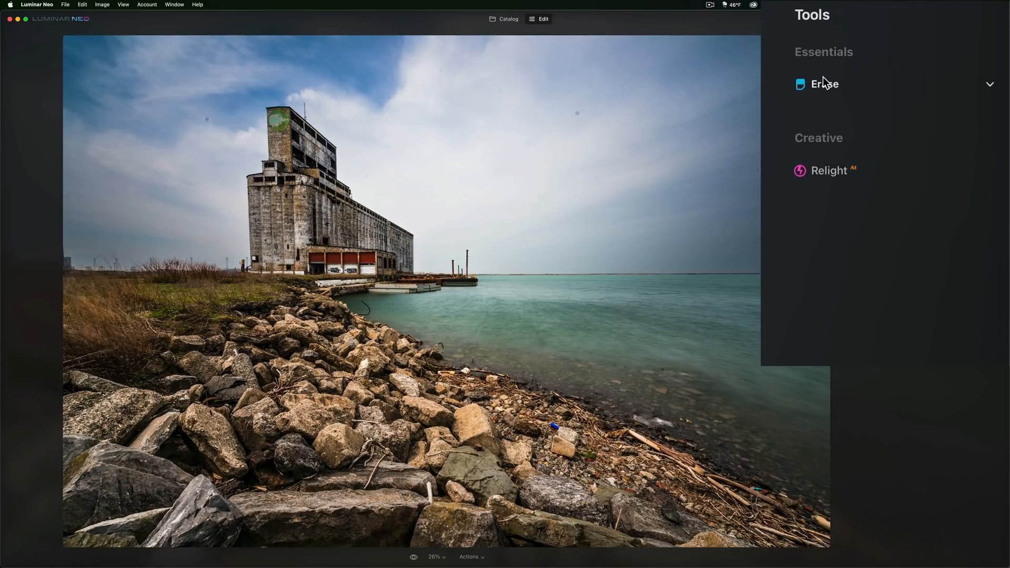
Step: Bring up the Erase tools for the lakeshore photo, then return to the catalog
click(824, 84)
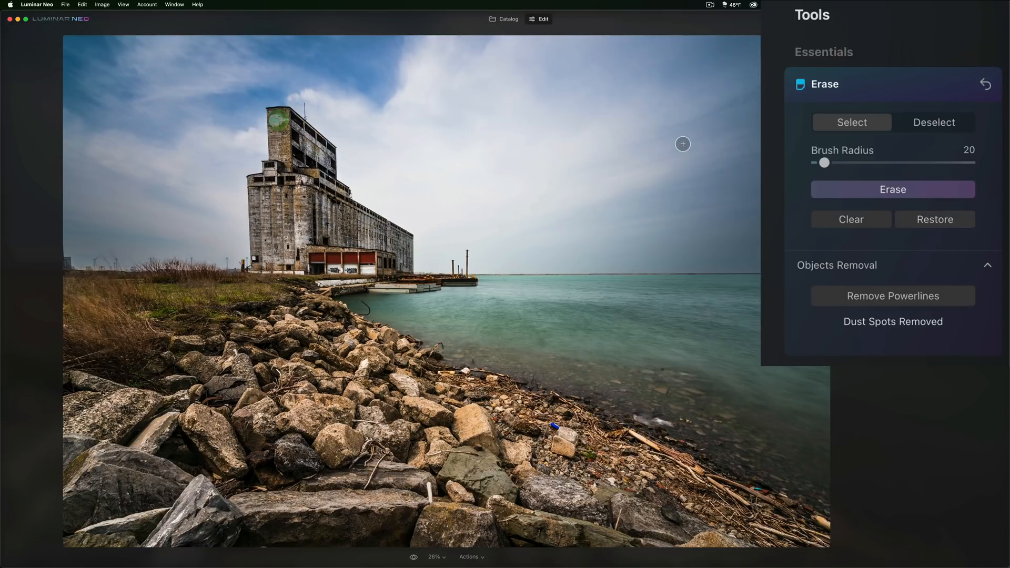
mouse_move(725, 84)
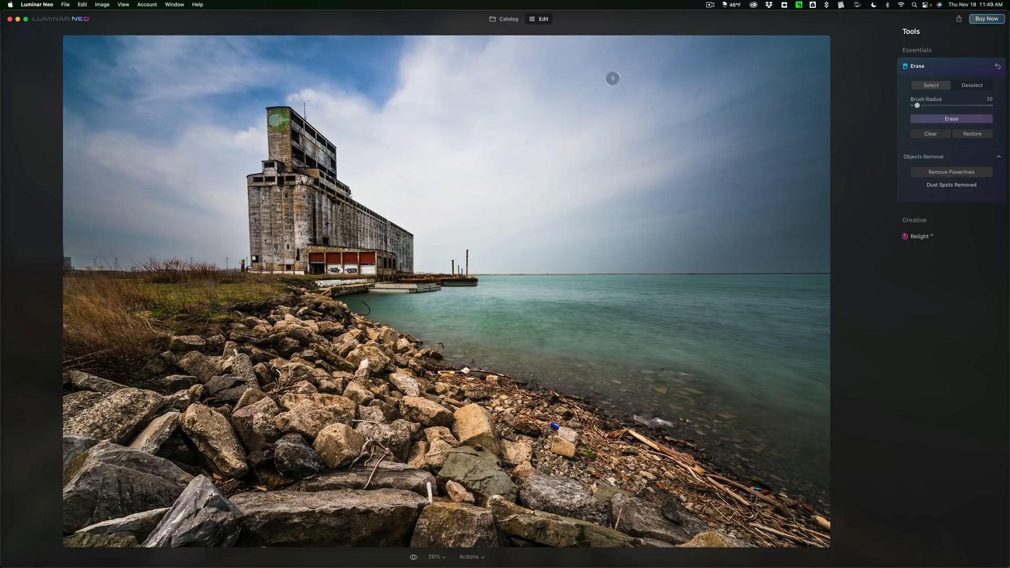
click(505, 19)
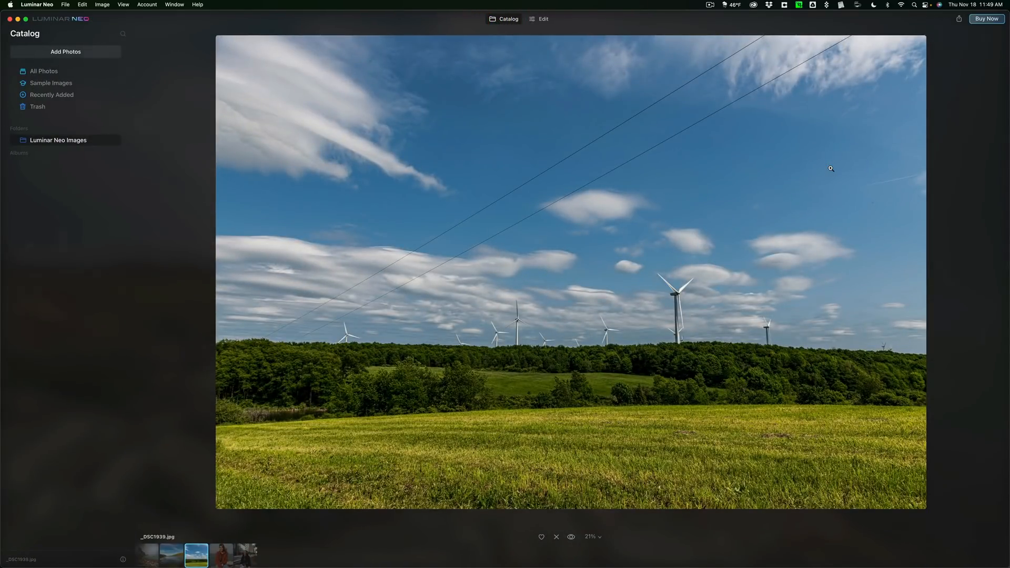
Step: Edit the wind turbine photo and apply Remove Powerlines to clear the sky
click(543, 19)
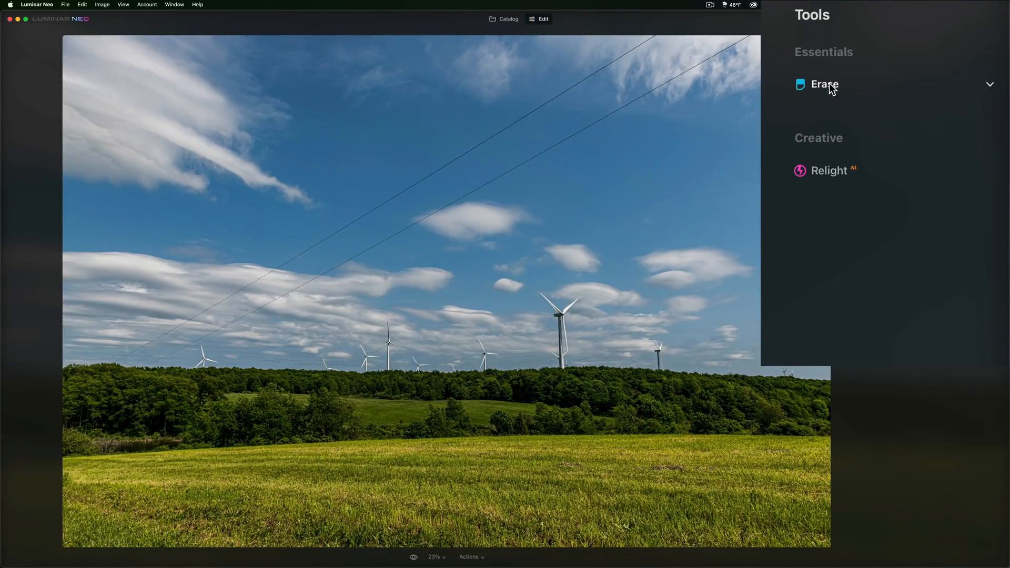
click(824, 84)
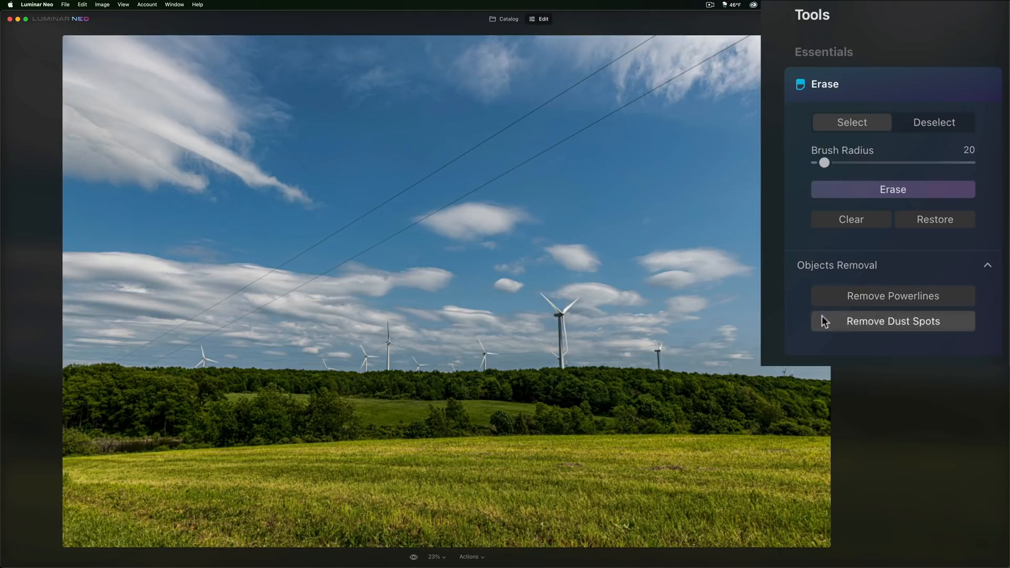
click(892, 296)
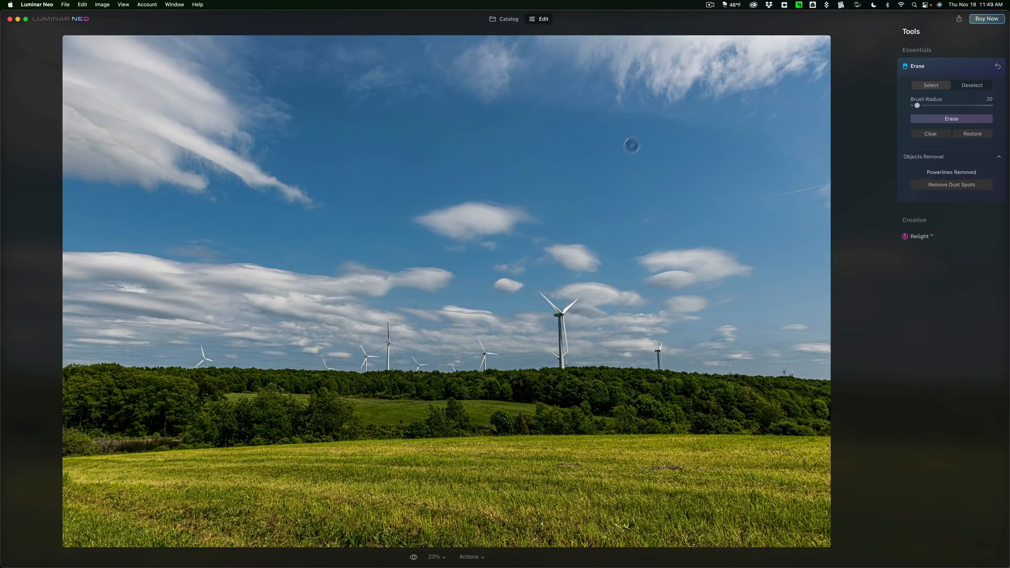
mouse_move(369, 206)
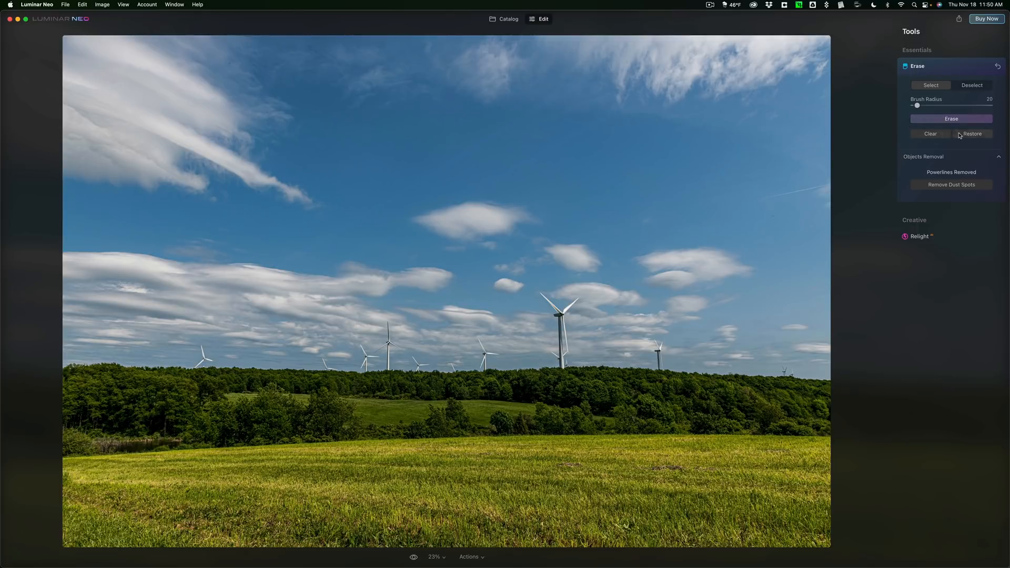
mouse_move(657, 113)
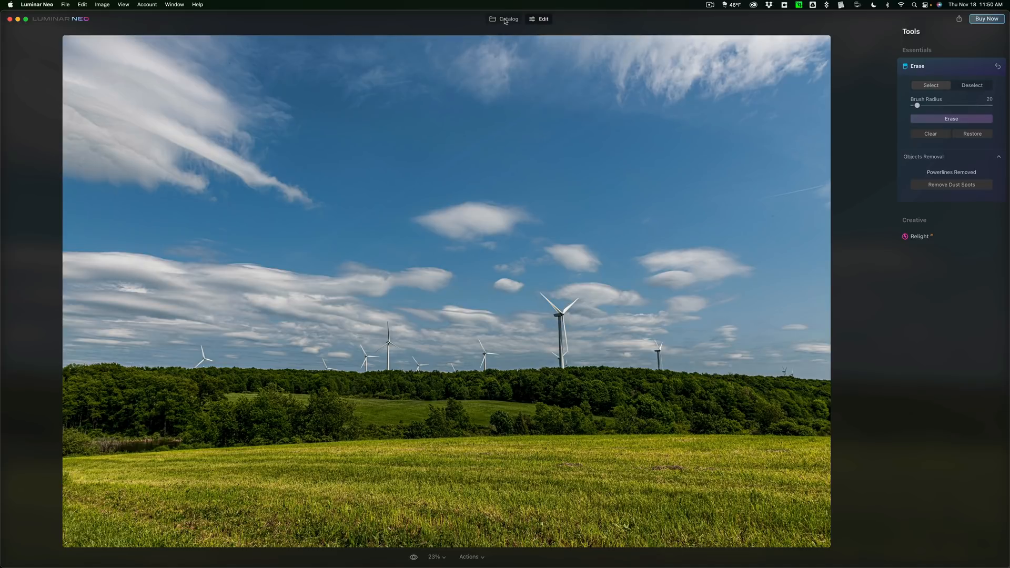
Step: Return to the catalog to pick the red-jacket portrait
click(508, 19)
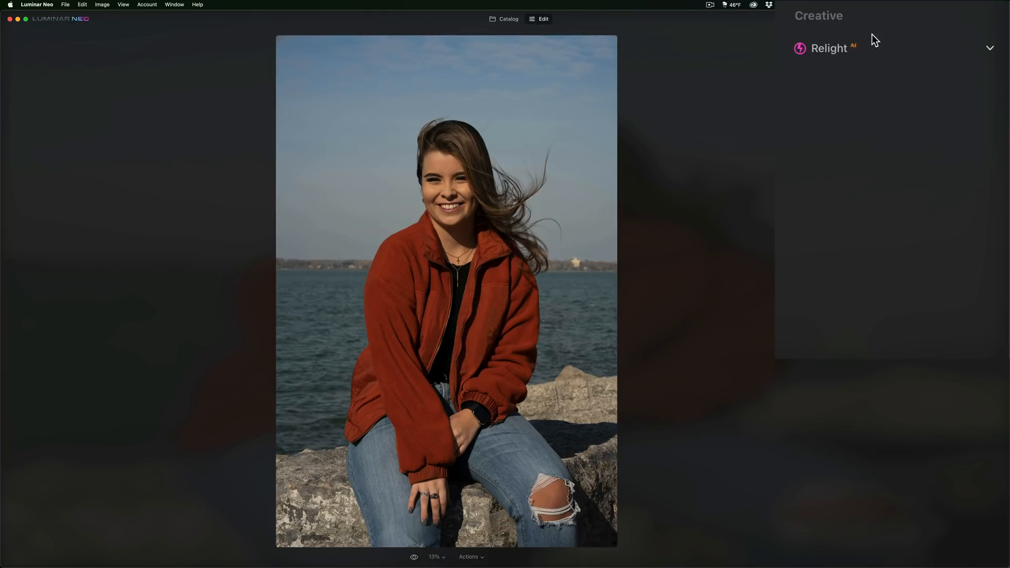
Step: Relight the portrait: brighten the woman in the foreground and darken the background behind her
click(829, 47)
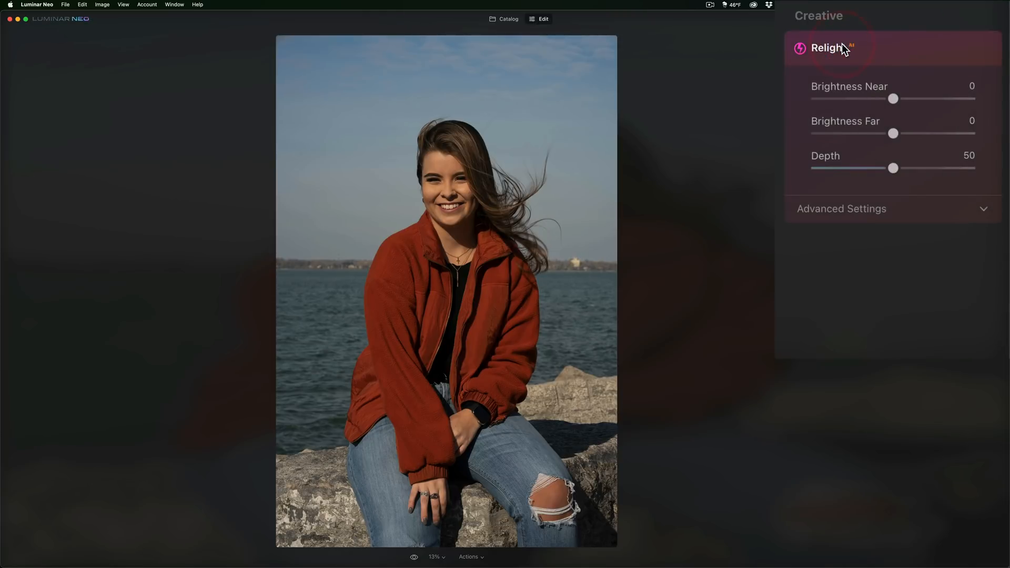
drag(893, 99, 901, 99)
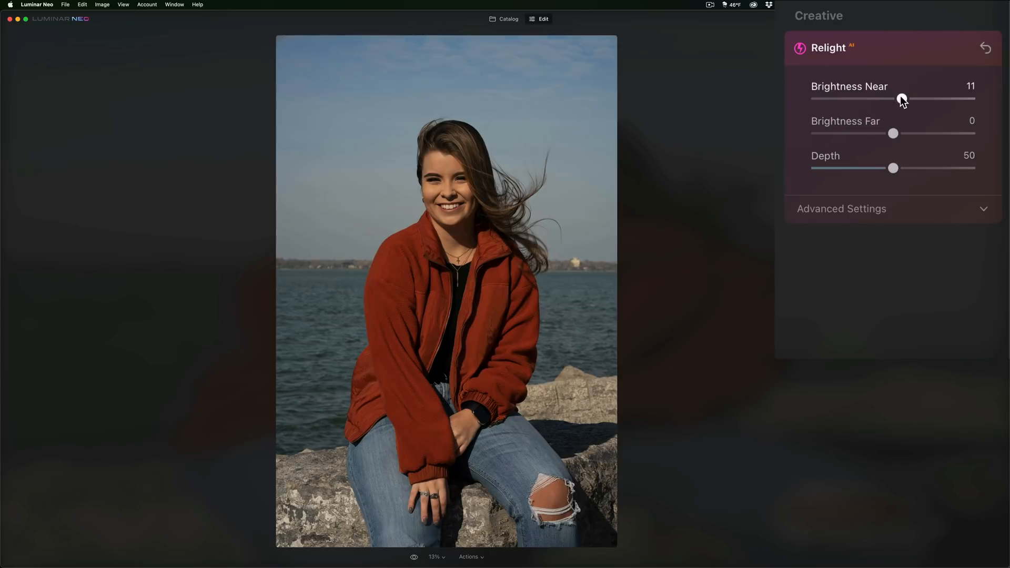
drag(900, 99, 940, 99)
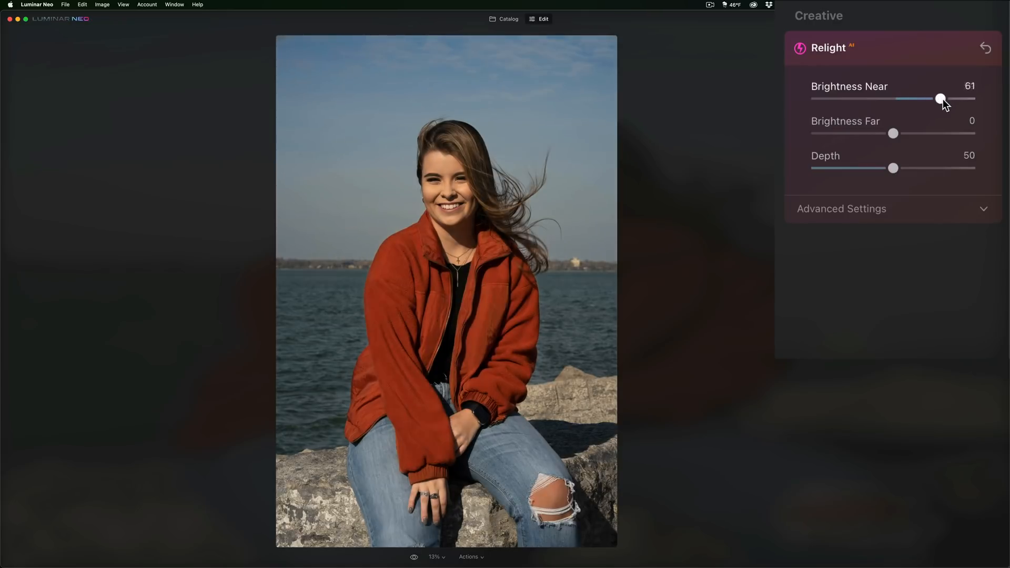
drag(937, 99, 941, 98)
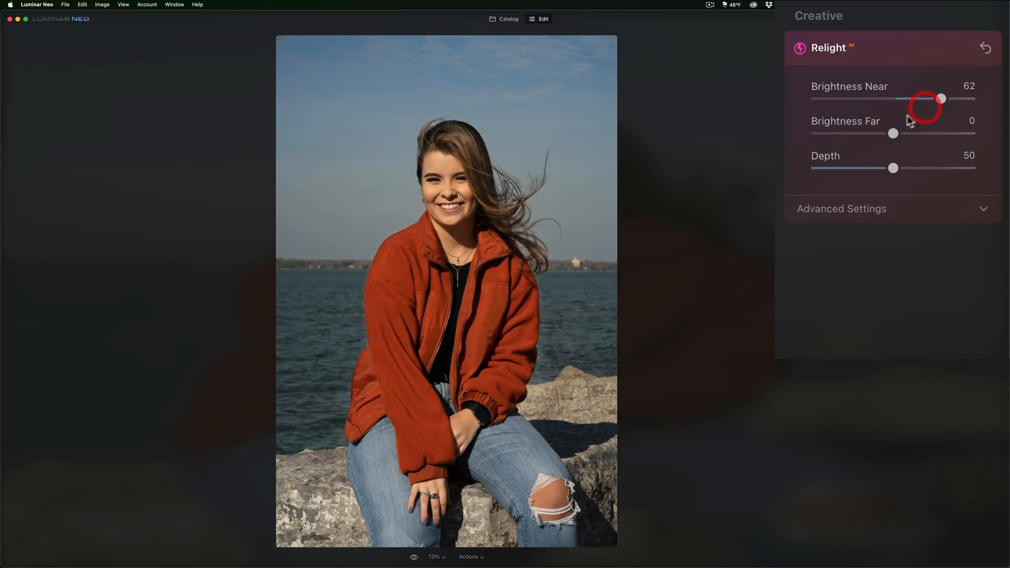
drag(893, 134, 870, 134)
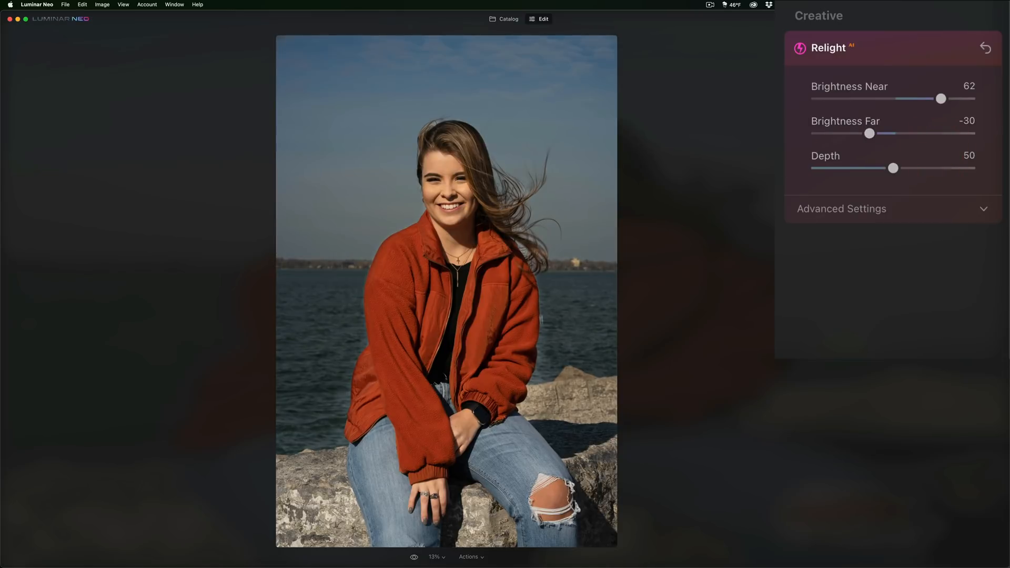
click(841, 208)
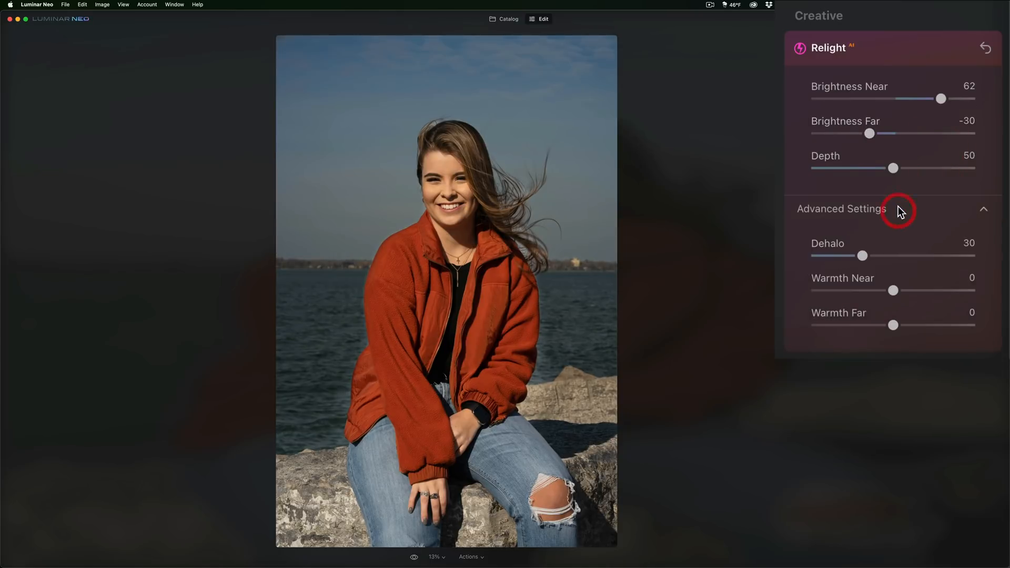
Step: Raise Dehalo to 61, lower Depth to 31 and bring Brightness Far back to about -1
drag(863, 255, 881, 255)
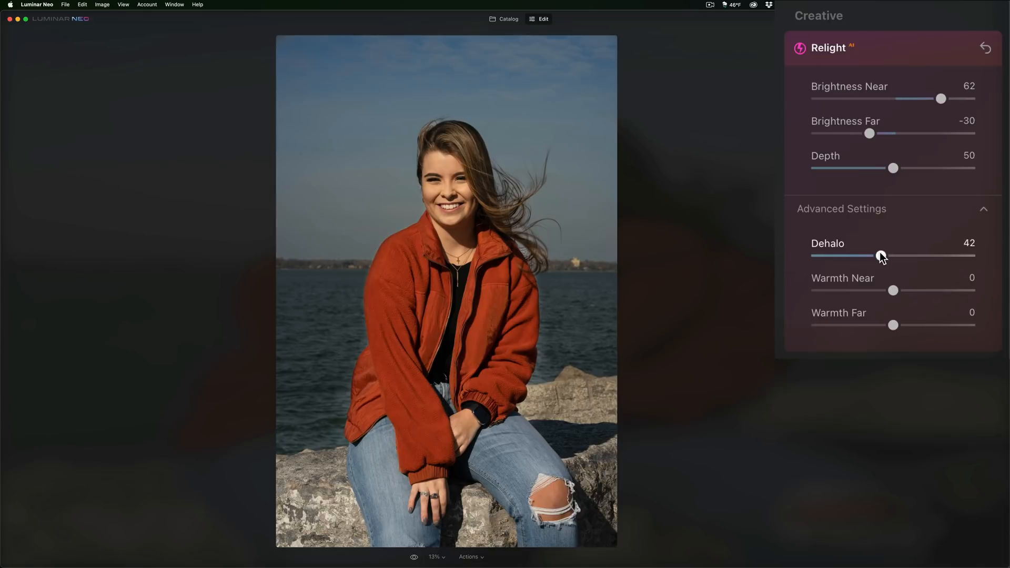
drag(881, 256, 914, 256)
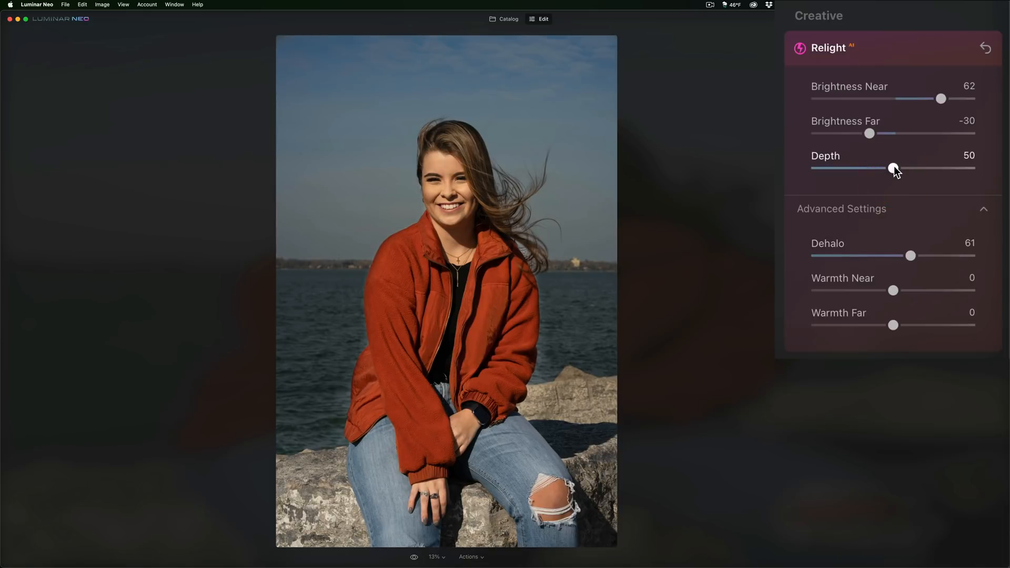
drag(893, 167, 865, 168)
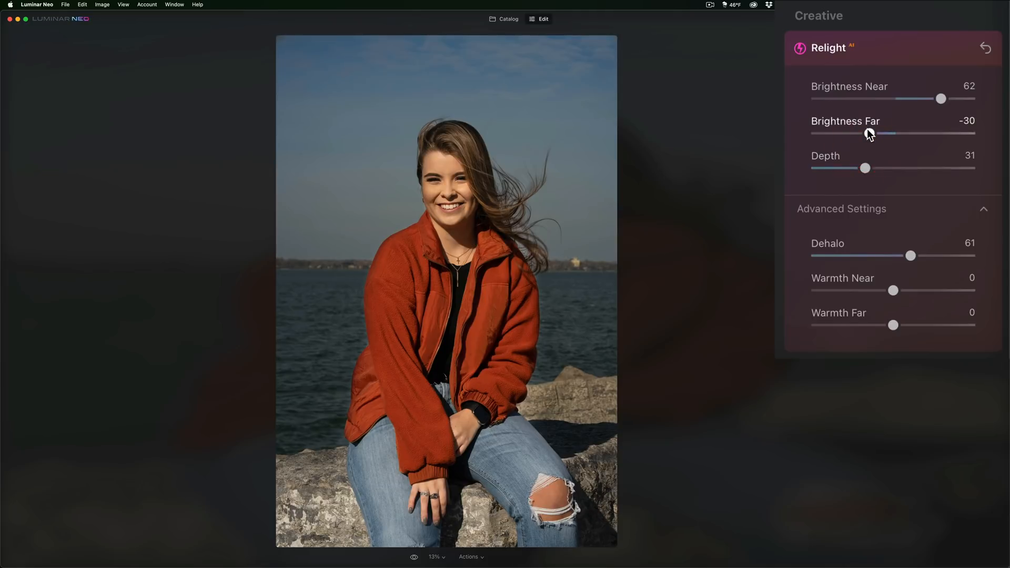
drag(869, 134, 884, 134)
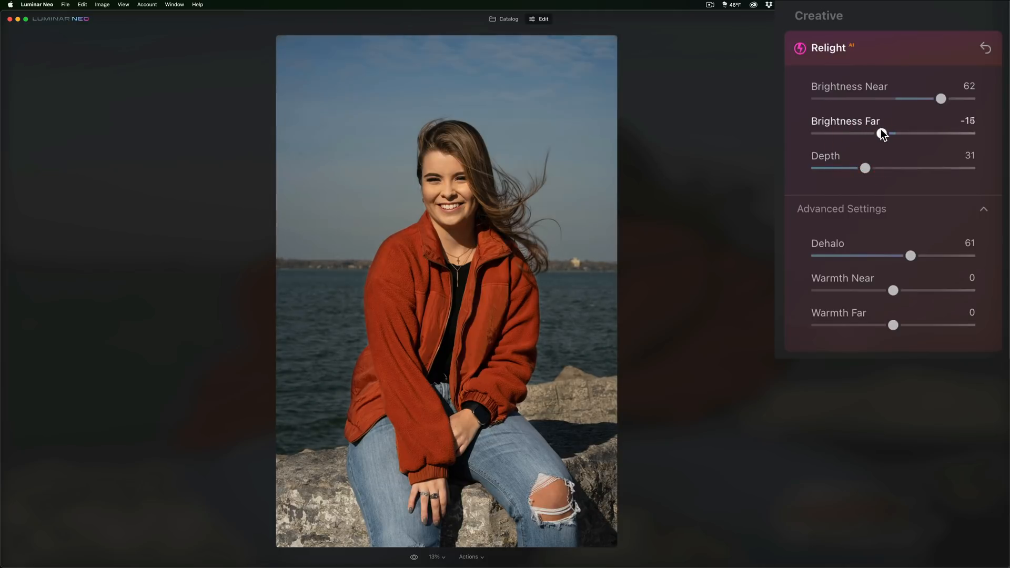
drag(886, 133, 892, 134)
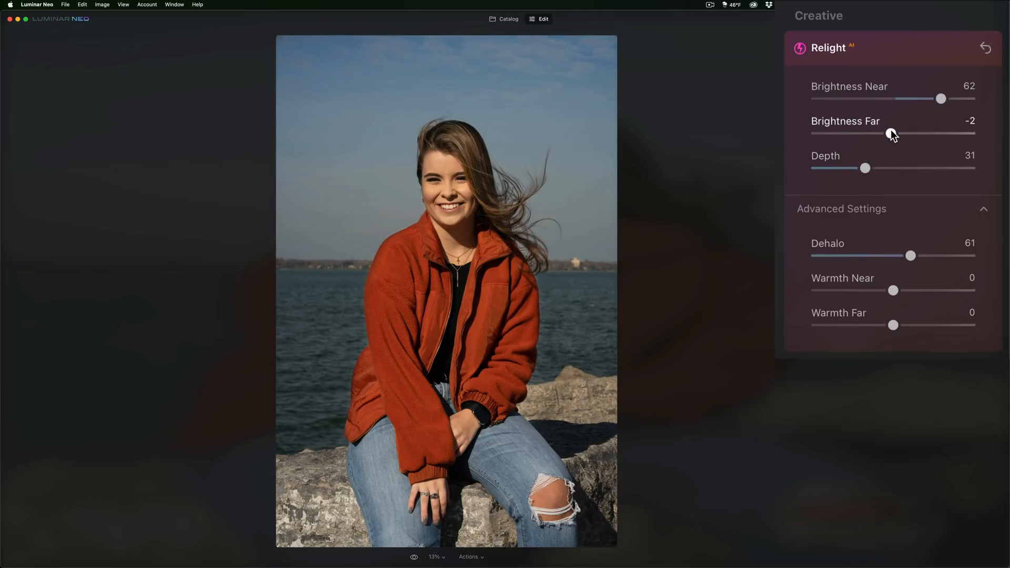
drag(891, 134, 895, 134)
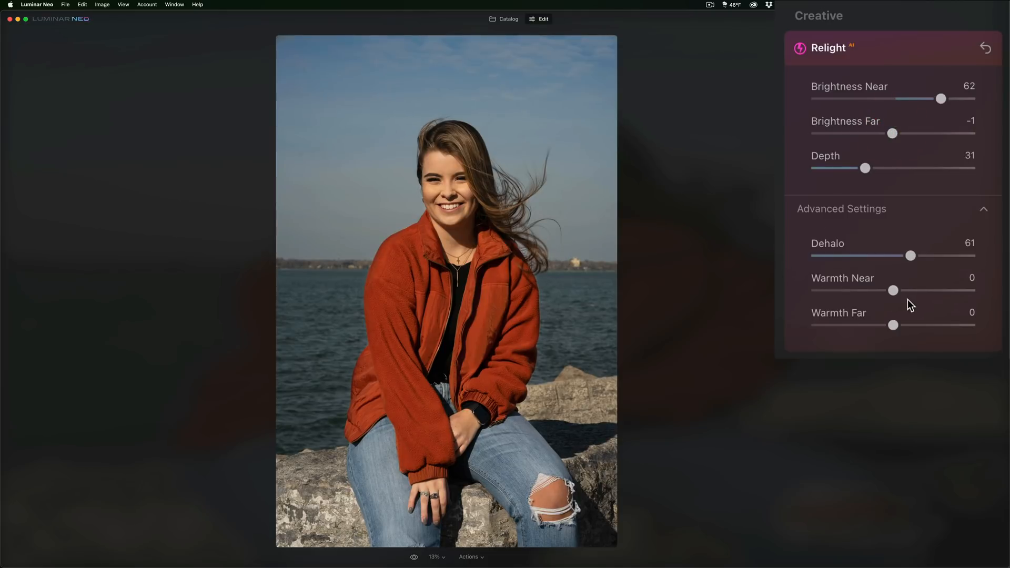
Step: Test Warmth Near and Warmth Far, then return both to 0
drag(893, 290, 925, 290)
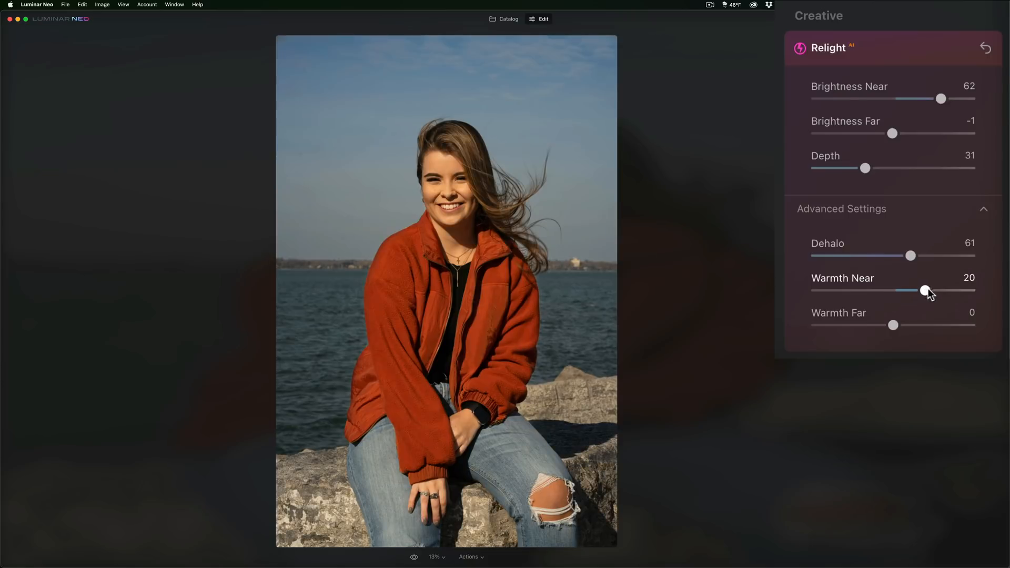
drag(926, 290, 891, 290)
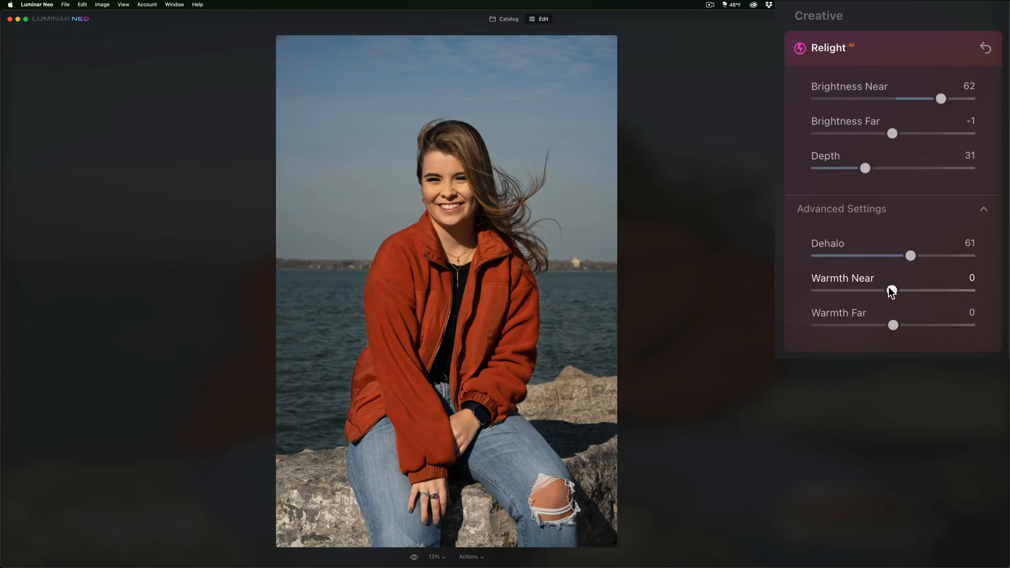
drag(894, 325, 955, 325)
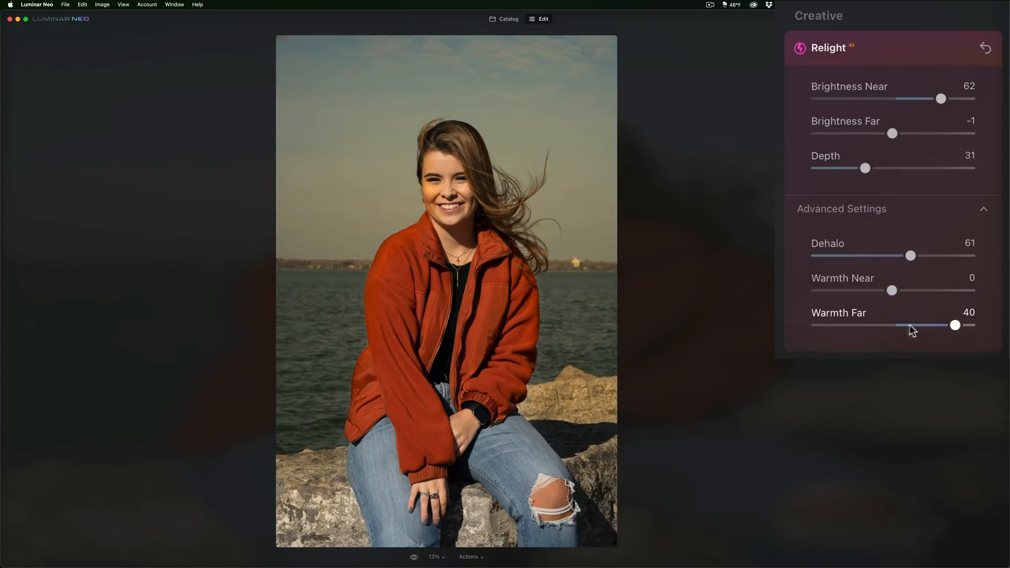
drag(955, 325, 893, 325)
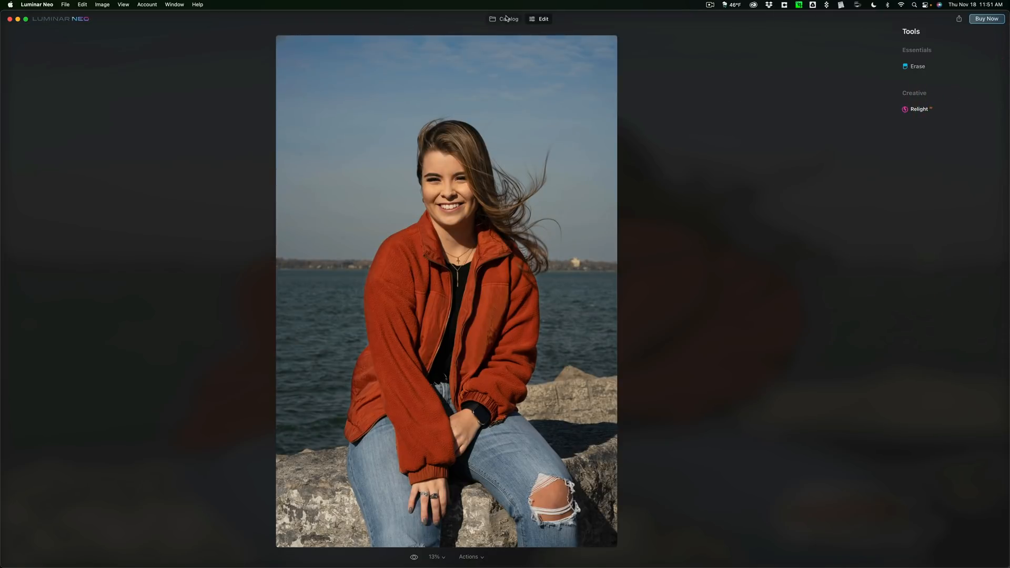
Step: Pick the autumn lake landscape from the catalog and bring it into Edit
click(508, 19)
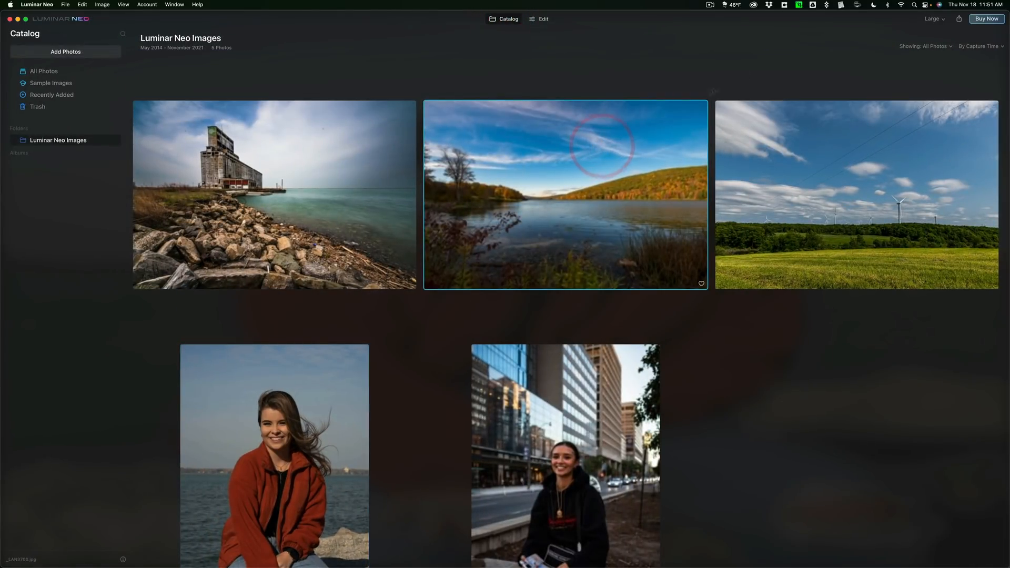
click(543, 19)
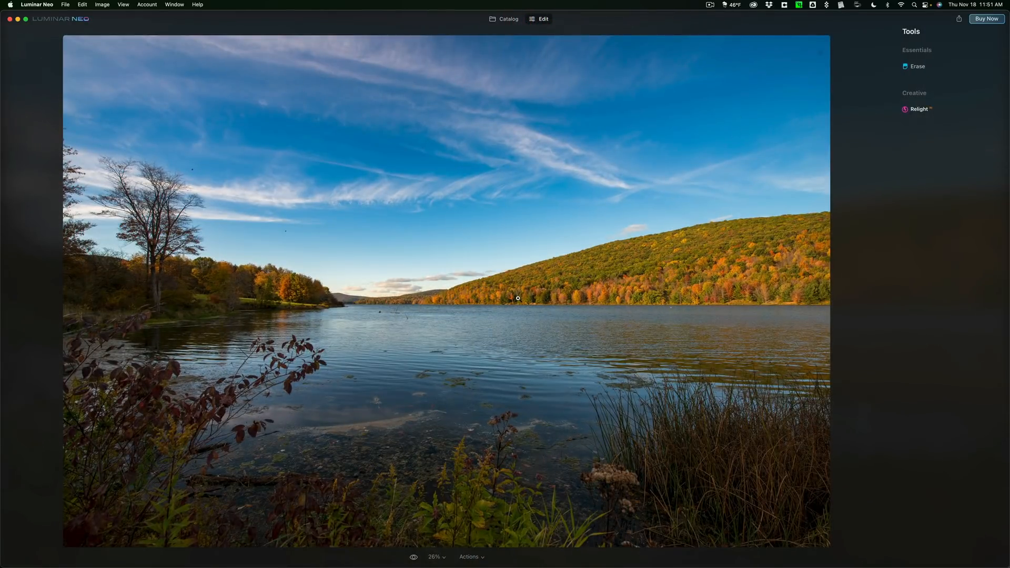
mouse_move(810, 401)
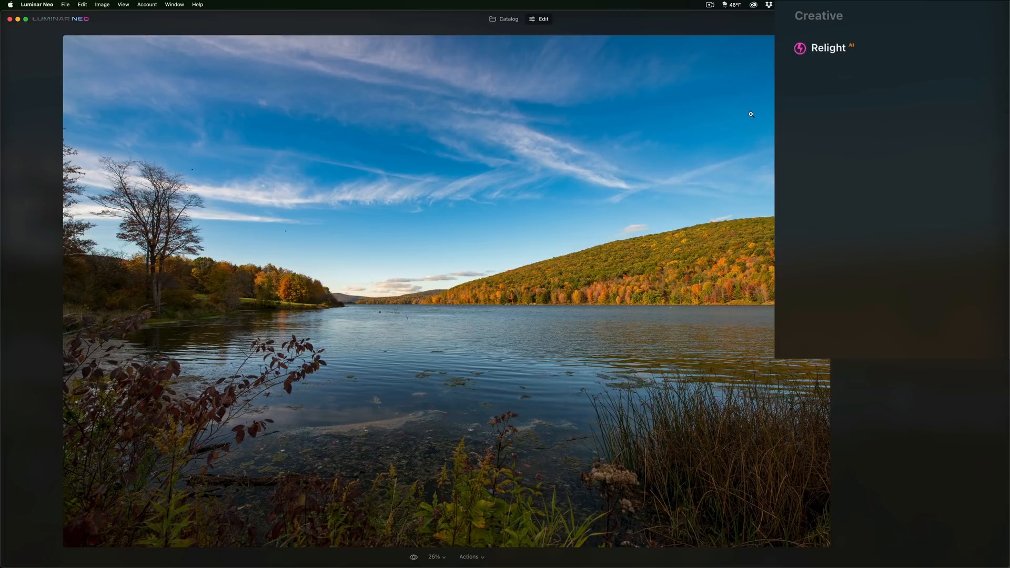
Step: Relight the landscape with Brightness Near 84, Brightness Far 10 and Depth 70
click(828, 47)
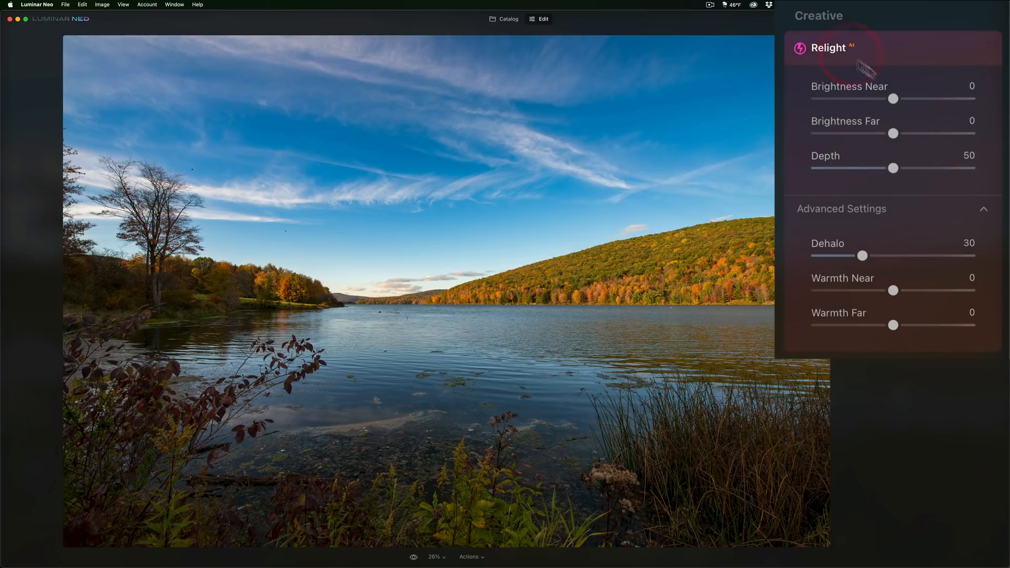
drag(893, 99, 936, 99)
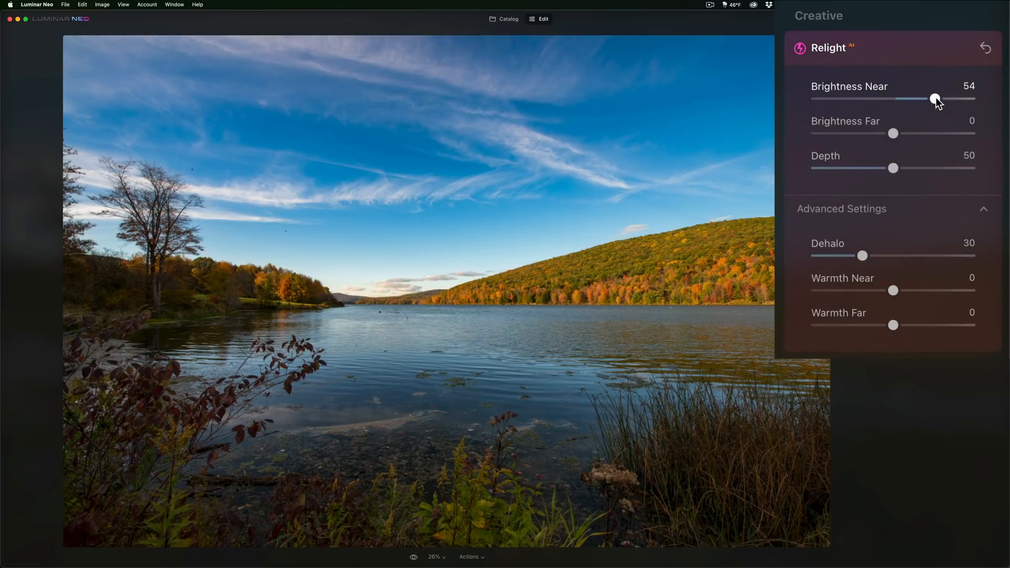
drag(936, 99, 971, 99)
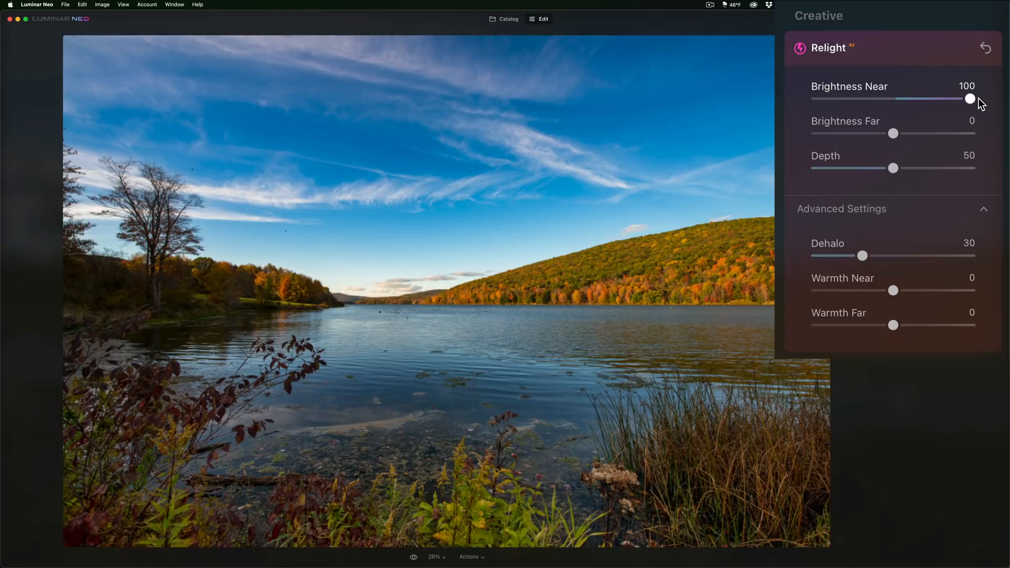
drag(970, 99, 958, 99)
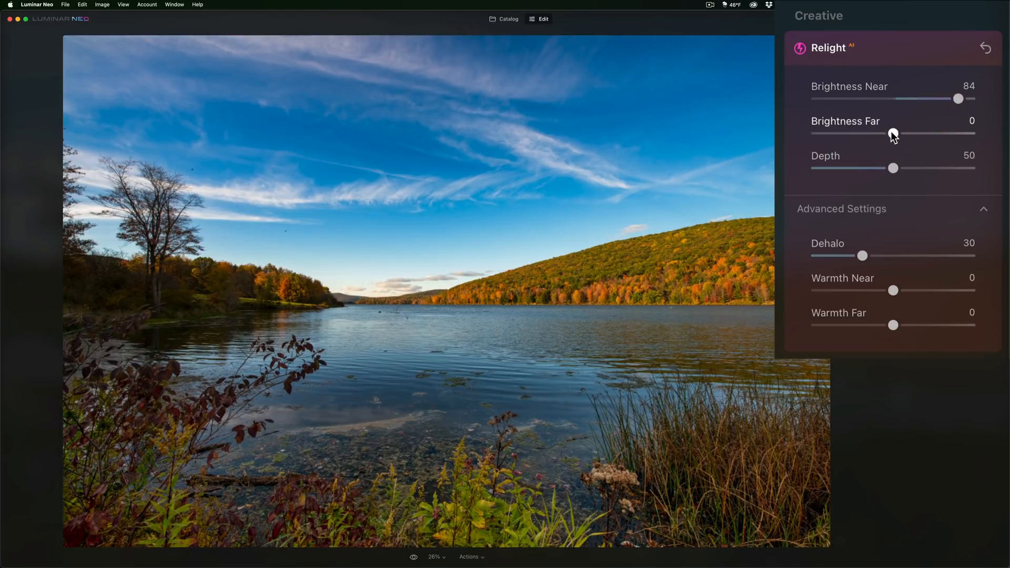
drag(893, 168, 901, 168)
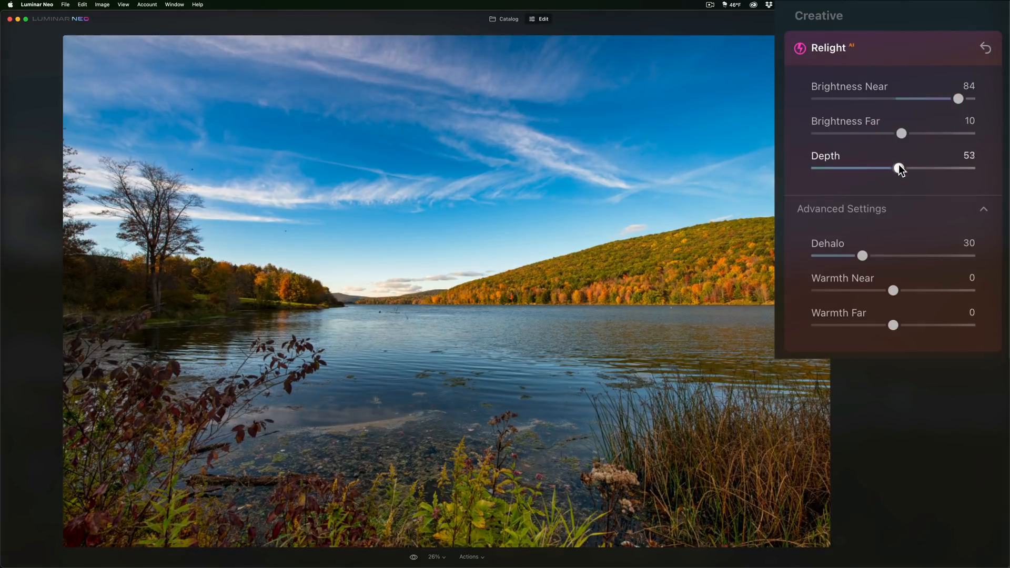
drag(897, 168, 914, 168)
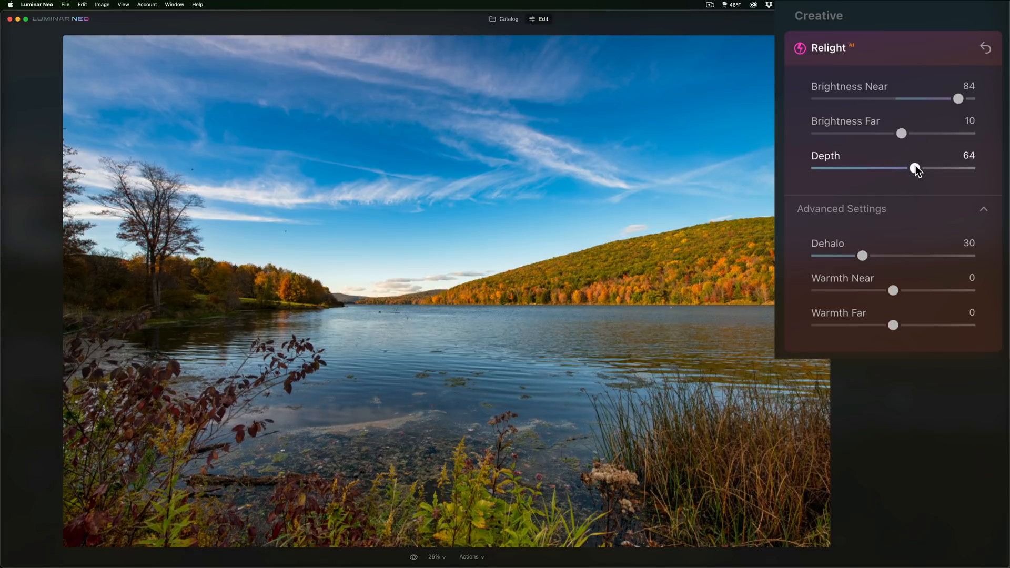
drag(914, 169, 919, 168)
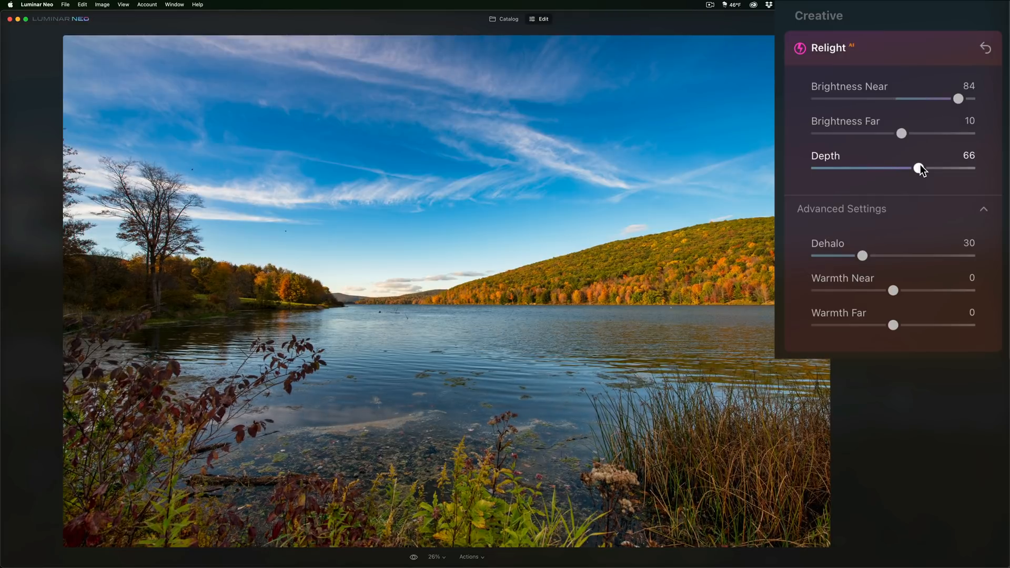
drag(919, 169, 930, 169)
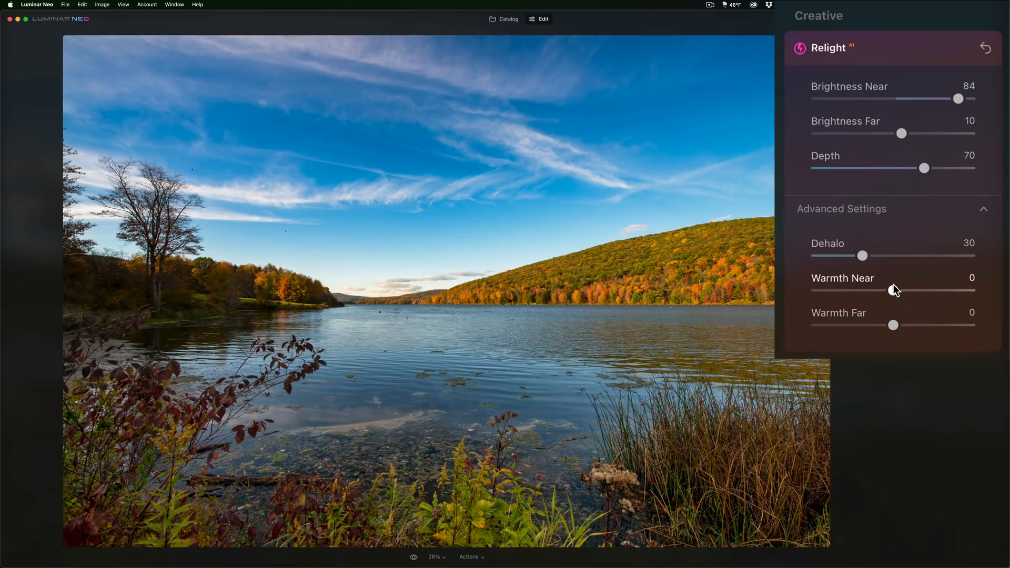
Step: Add slight warmth: Warmth Near 5 and Warmth Far about 3
drag(893, 290, 901, 294)
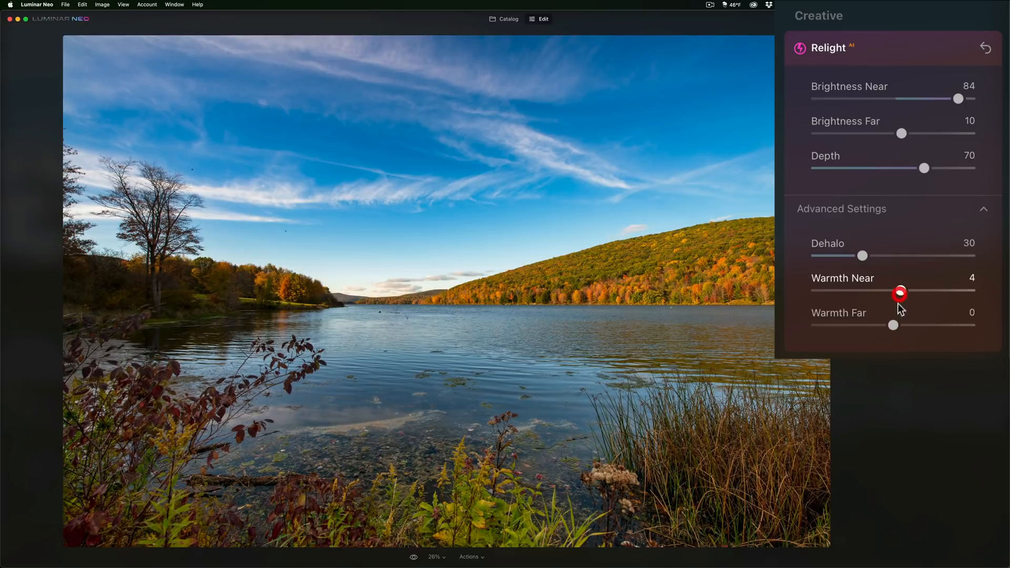
drag(893, 325, 899, 325)
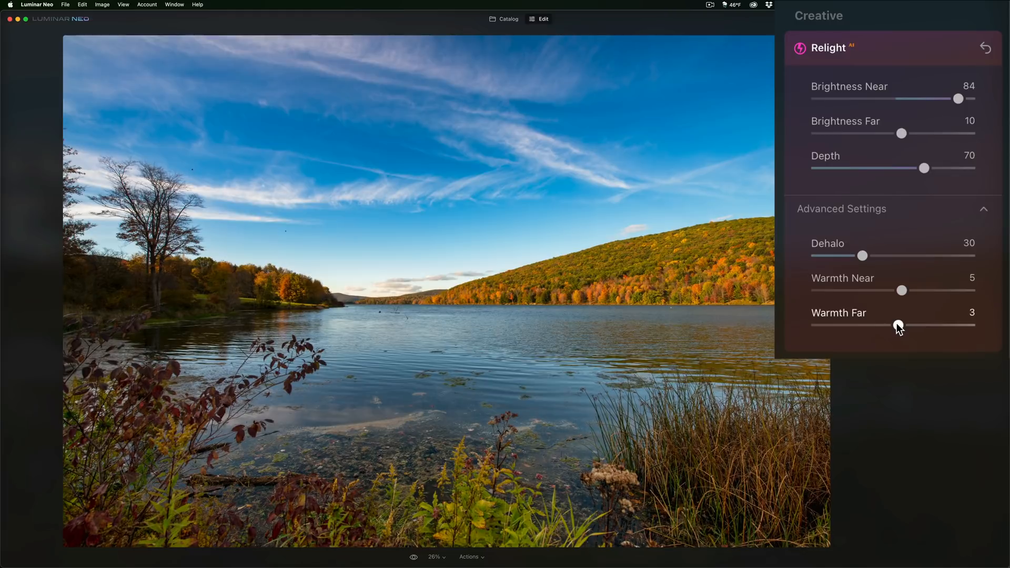
drag(898, 325, 899, 325)
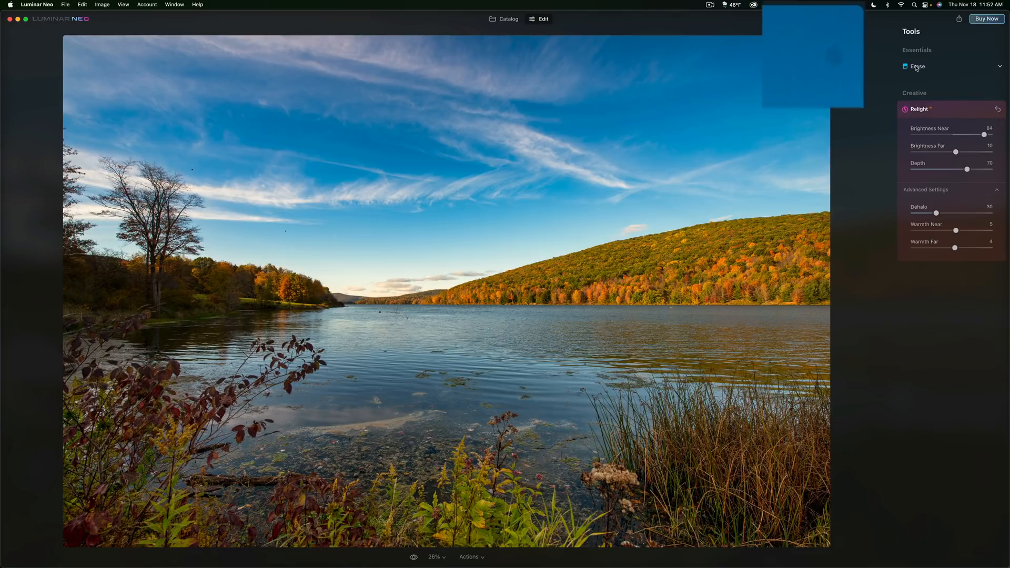
Step: Run Remove Dust Spots from the Erase tools on the lake landscape's sky
click(917, 66)
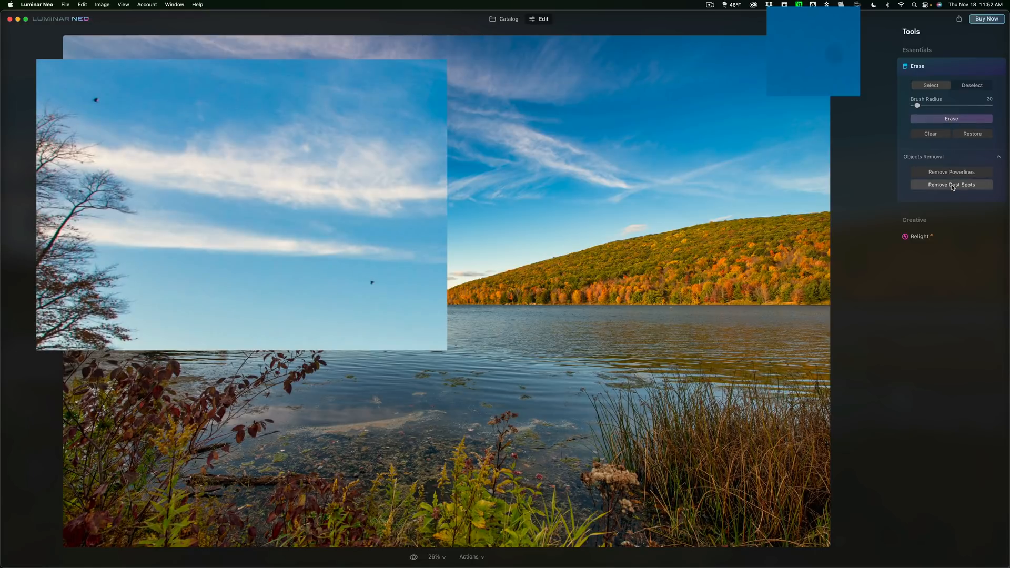
click(951, 185)
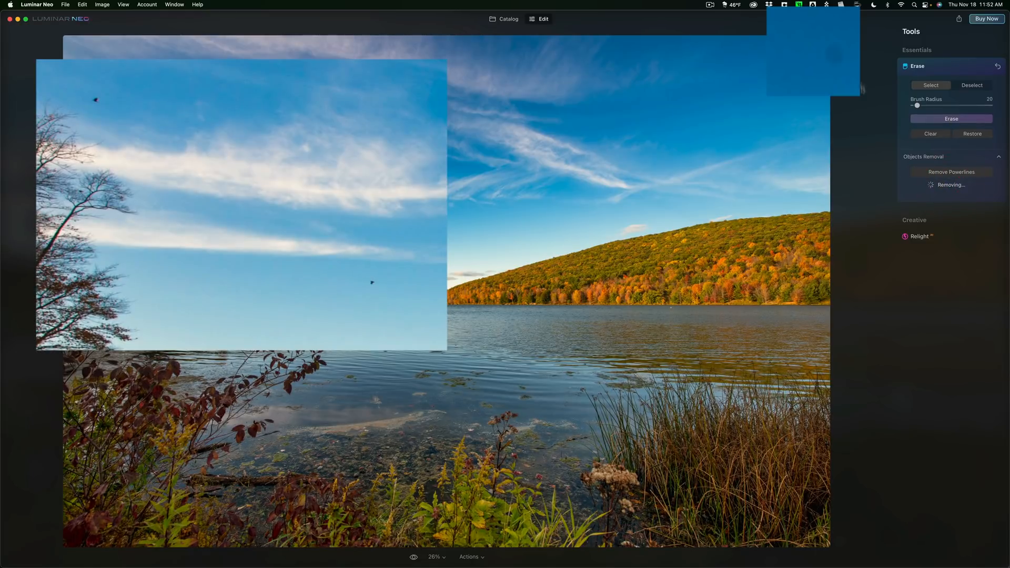